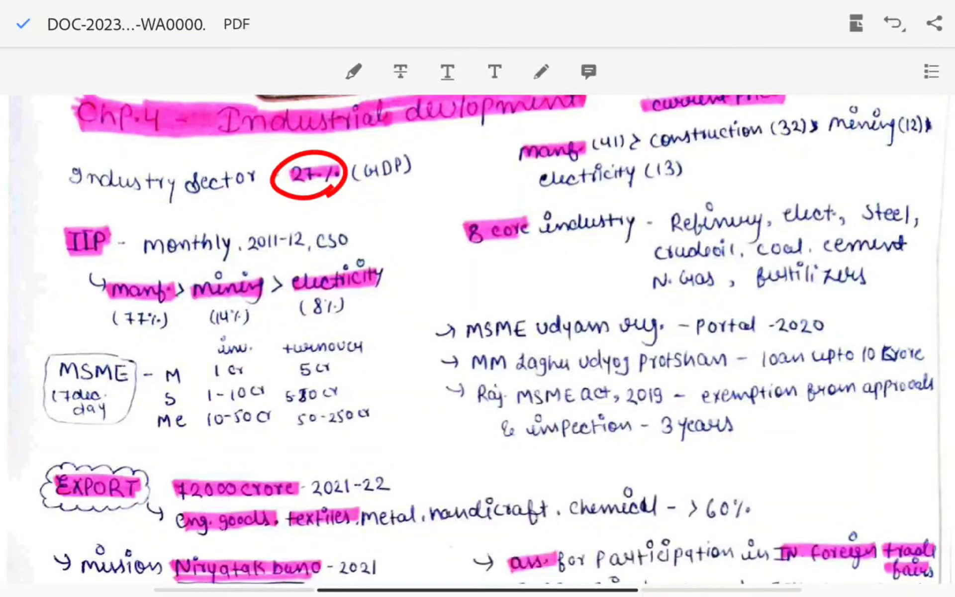
Circle 'manf' in the current-price shares and underline manf and electricity under the IIP line
{"action": "scroll", "scroll_direction": "down", "scroll_amount": 3}
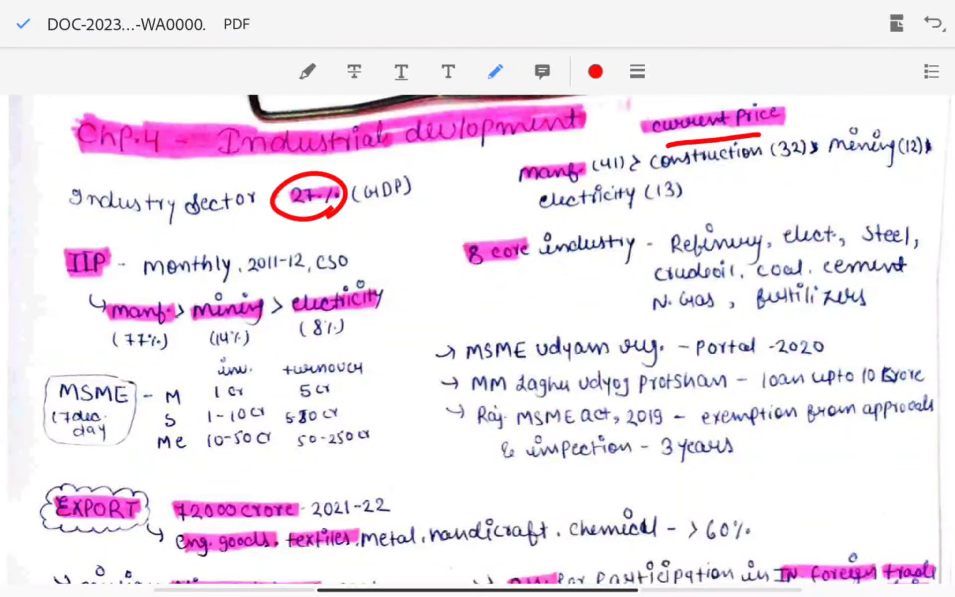
{"action": "left_click_drag", "start_coordinate": [512, 147], "coordinate": [628, 177]}
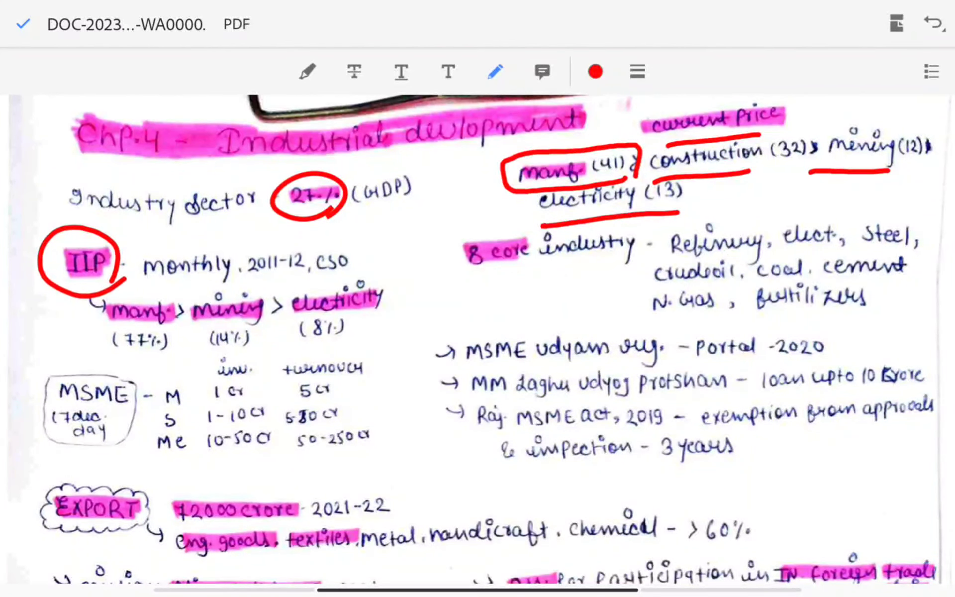
{"action": "left_click_drag", "start_coordinate": [103, 319], "coordinate": [177, 341]}
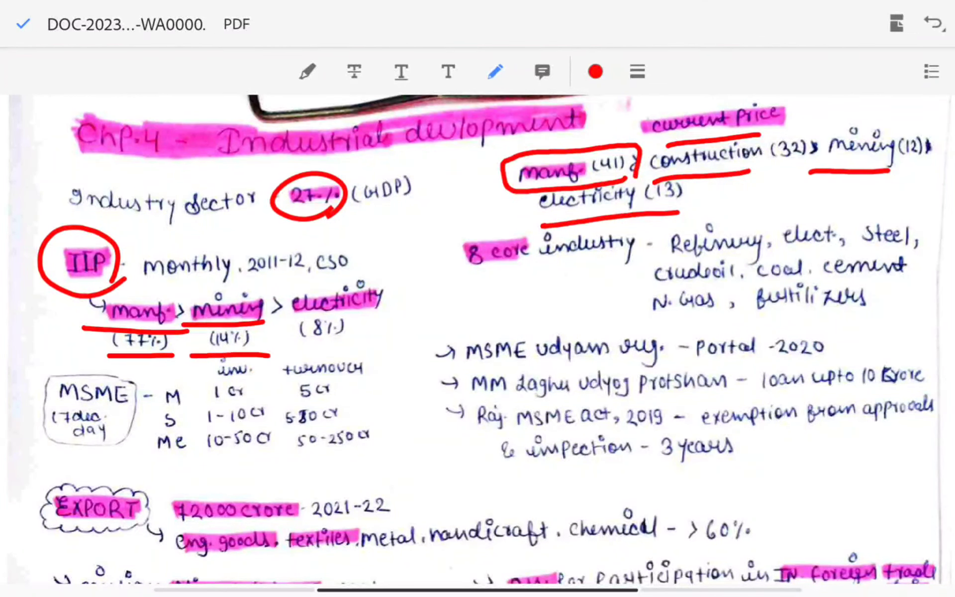
{"action": "left_click_drag", "start_coordinate": [289, 316], "coordinate": [387, 316]}
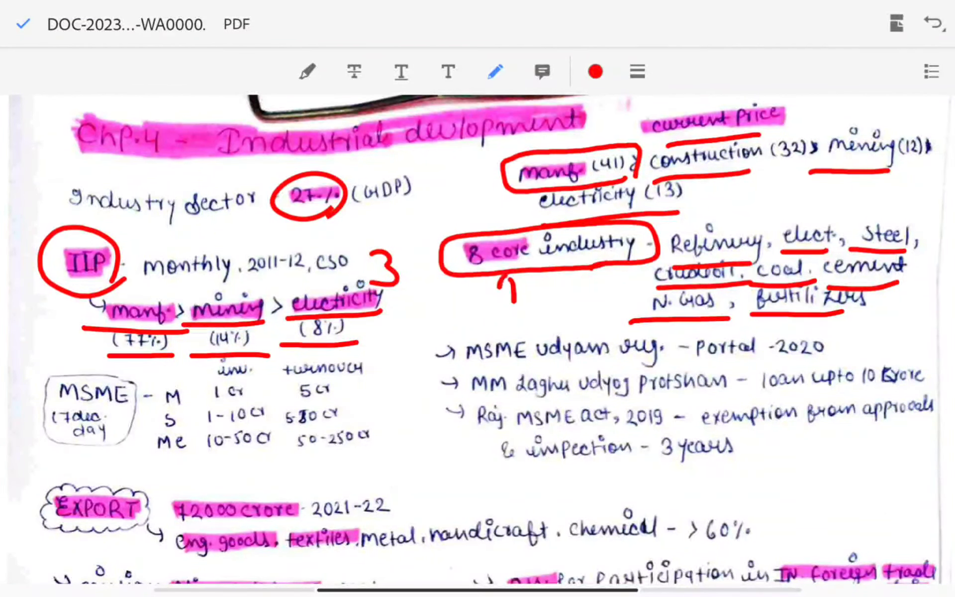
Write 'RES' below the 8 core industry heading and mark the MSME udyam reg. line
{"action": "left_click_drag", "start_coordinate": [511, 270], "coordinate": [536, 304]}
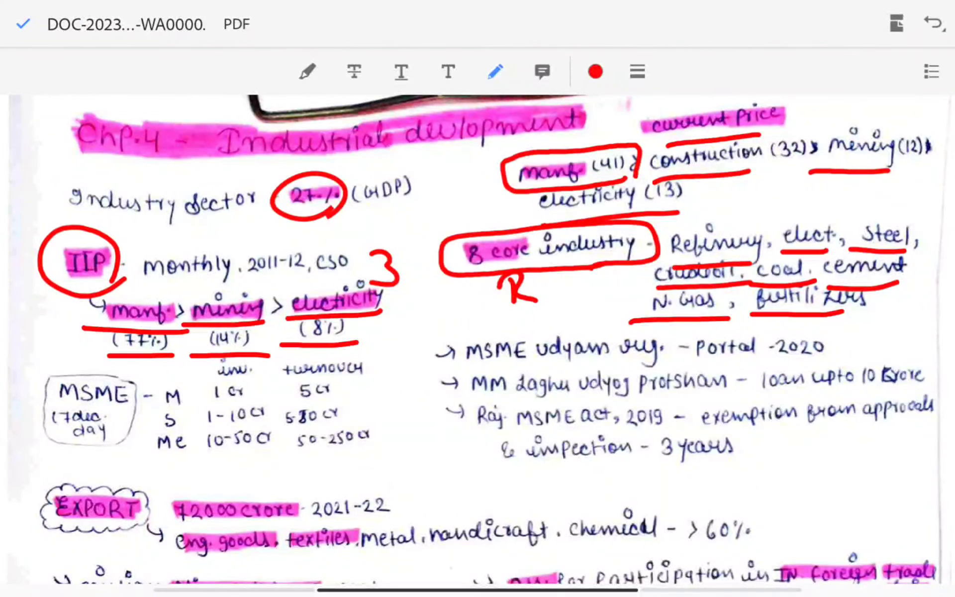
{"action": "left_click_drag", "start_coordinate": [536, 284], "coordinate": [548, 283]}
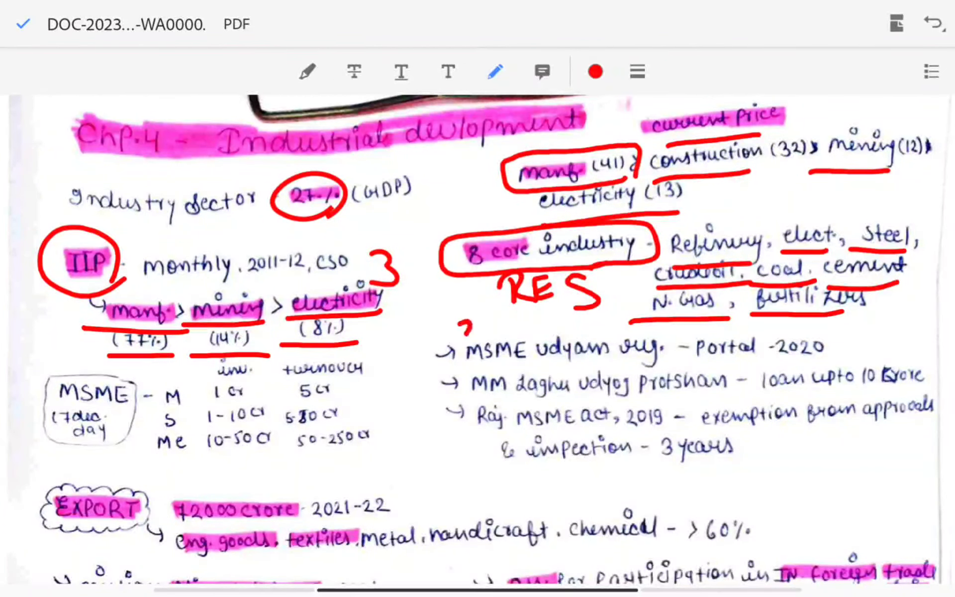
{"action": "left_click_drag", "start_coordinate": [463, 329], "coordinate": [499, 341]}
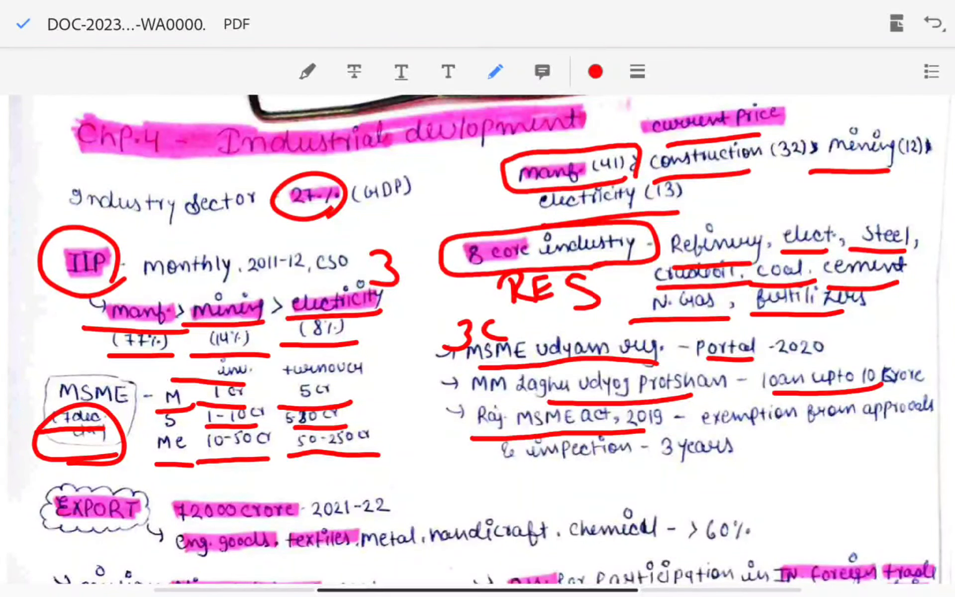
Circle 'mission Niryatak bano' and '2nd phase', and underline 10 lakh in the export assistance line
{"action": "scroll", "scroll_direction": "down", "scroll_amount": 3}
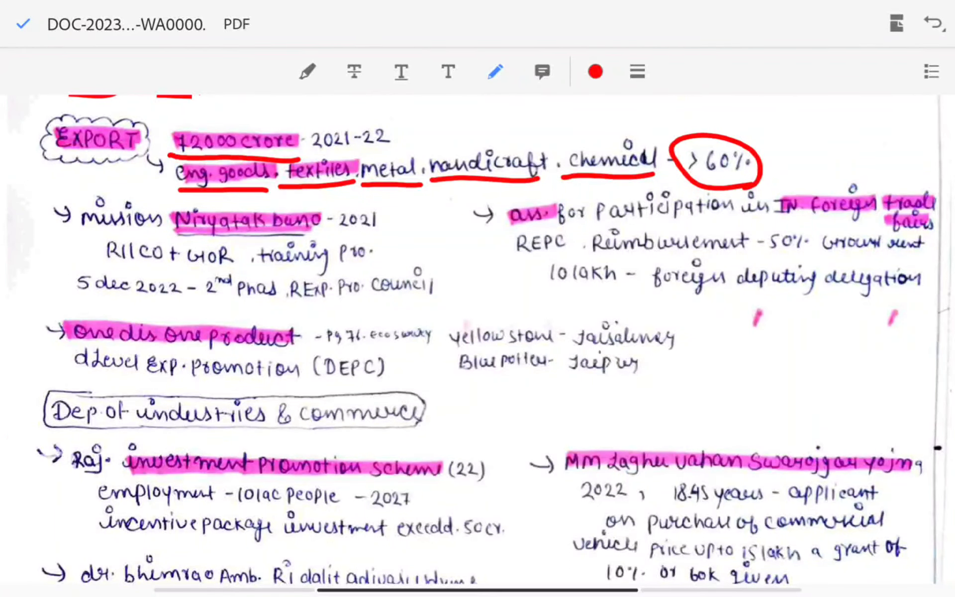
{"action": "left_click_drag", "start_coordinate": [165, 213], "coordinate": [322, 226]}
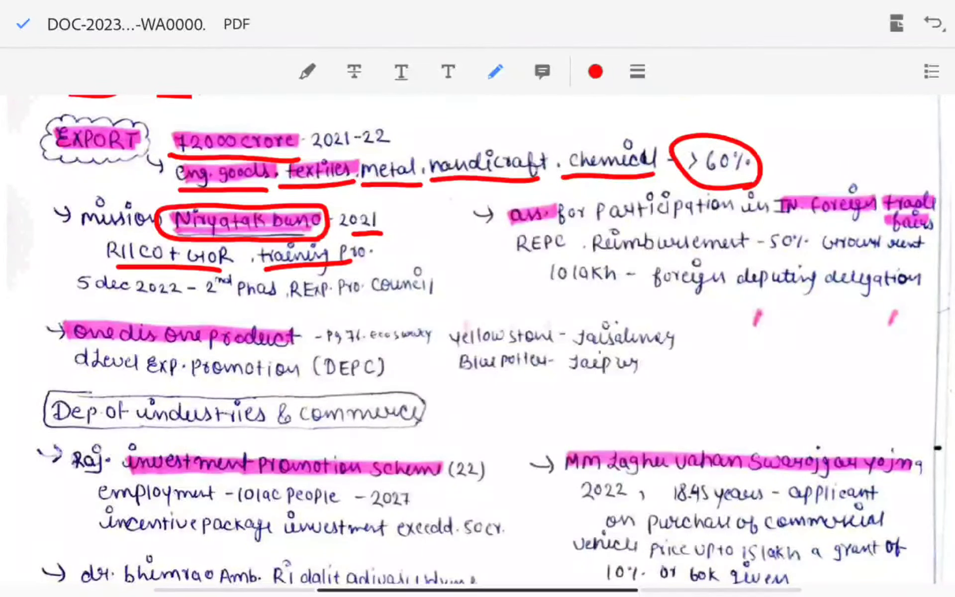
{"action": "left_click_drag", "start_coordinate": [189, 274], "coordinate": [286, 299]}
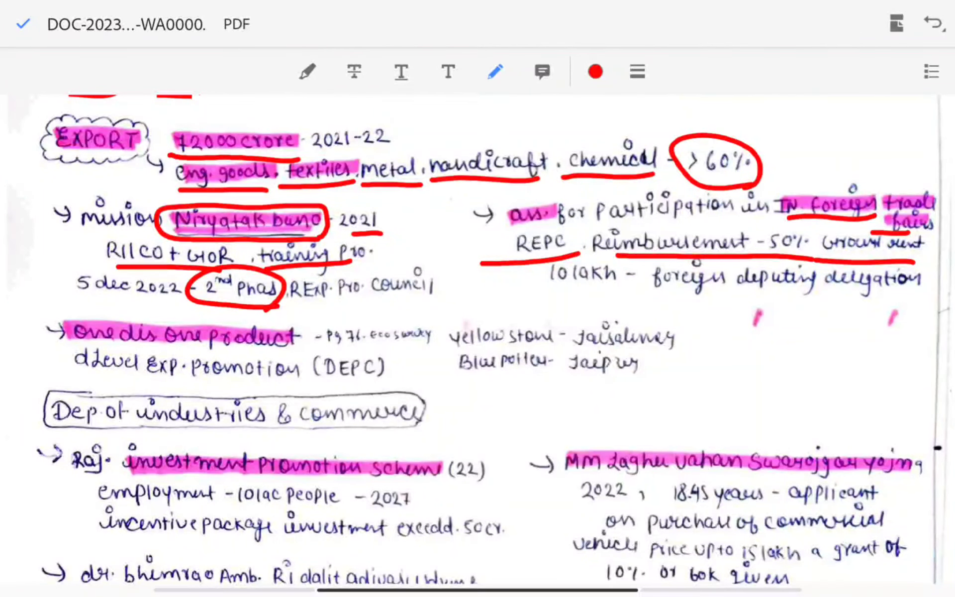
{"action": "left_click_drag", "start_coordinate": [548, 298], "coordinate": [913, 299]}
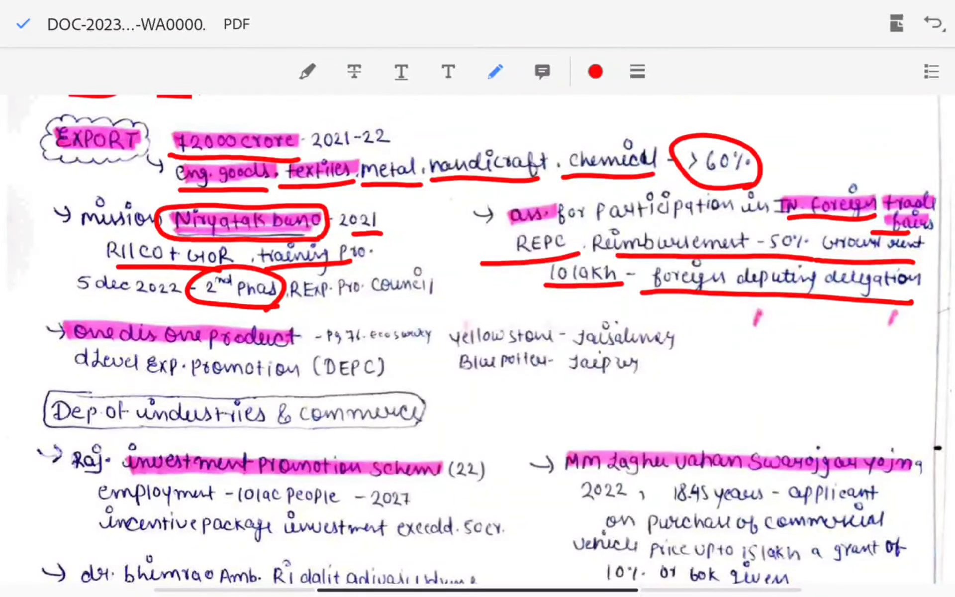
Underline Blue pottery–Jaipur and yellow stone–Jaisalmer in the one district one product line
{"action": "scroll", "scroll_direction": "down", "scroll_amount": 3}
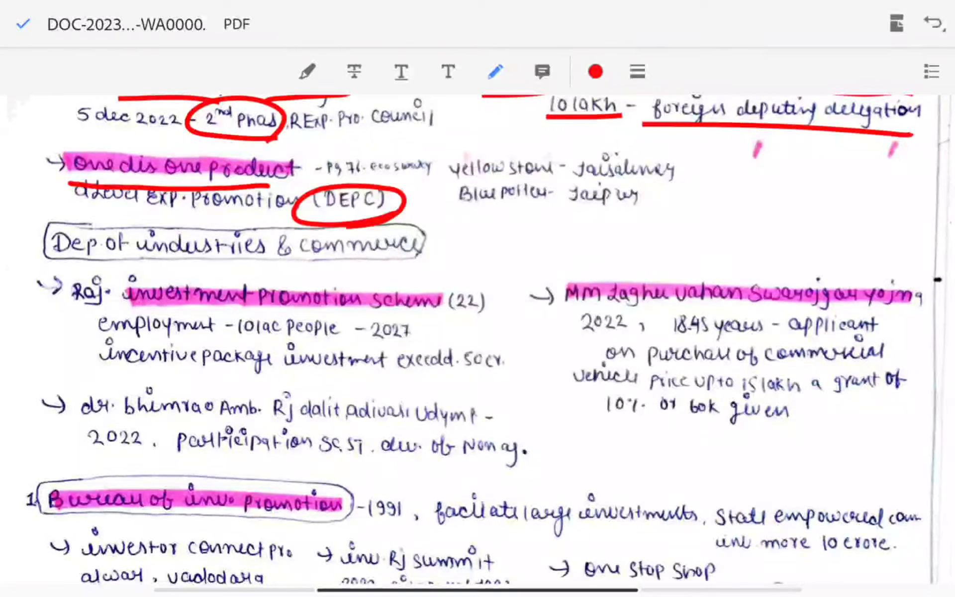
{"action": "left_click_drag", "start_coordinate": [444, 211], "coordinate": [554, 211]}
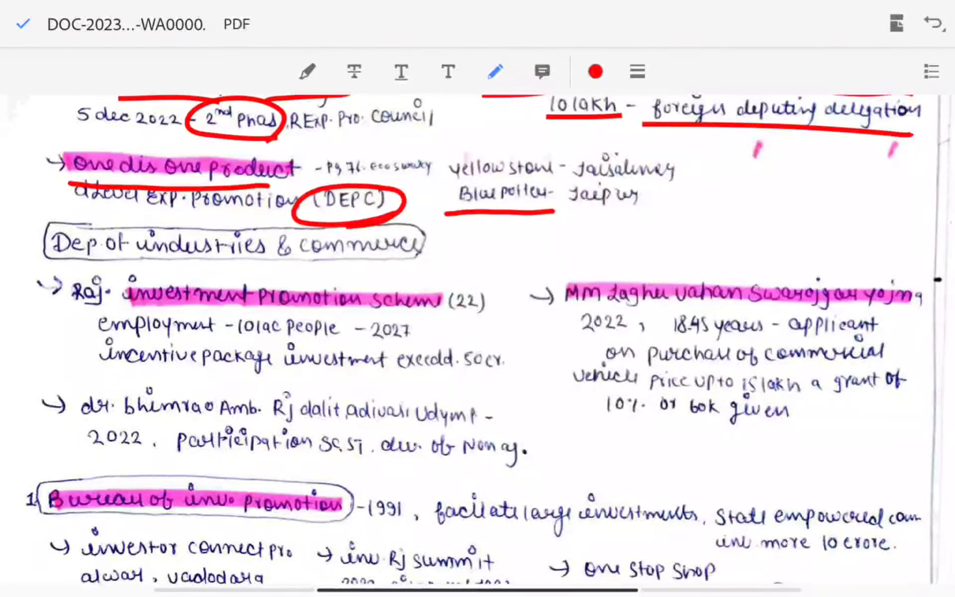
{"action": "left_click_drag", "start_coordinate": [559, 215], "coordinate": [639, 225]}
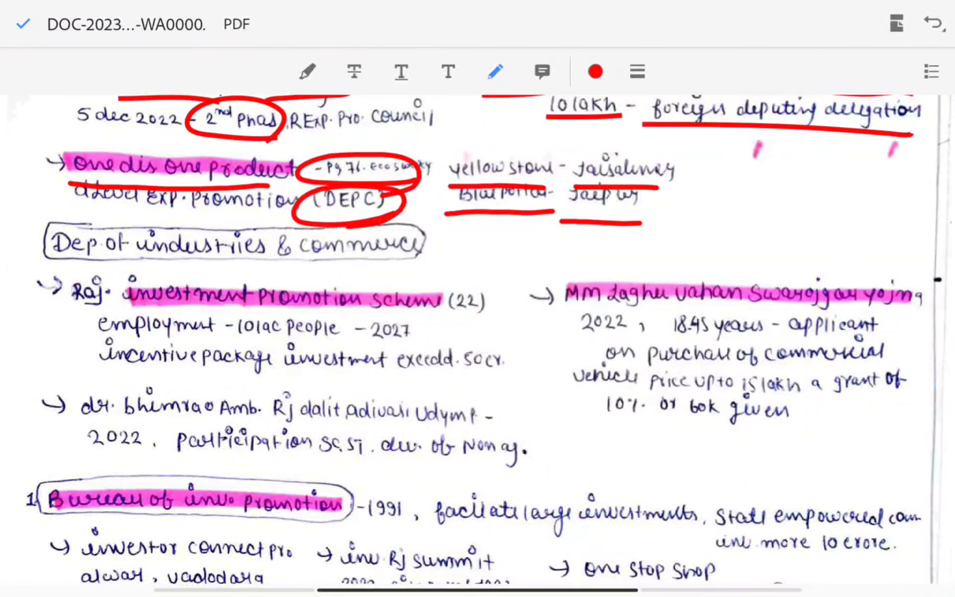
{"action": "scroll", "scroll_direction": "down", "scroll_amount": 3}
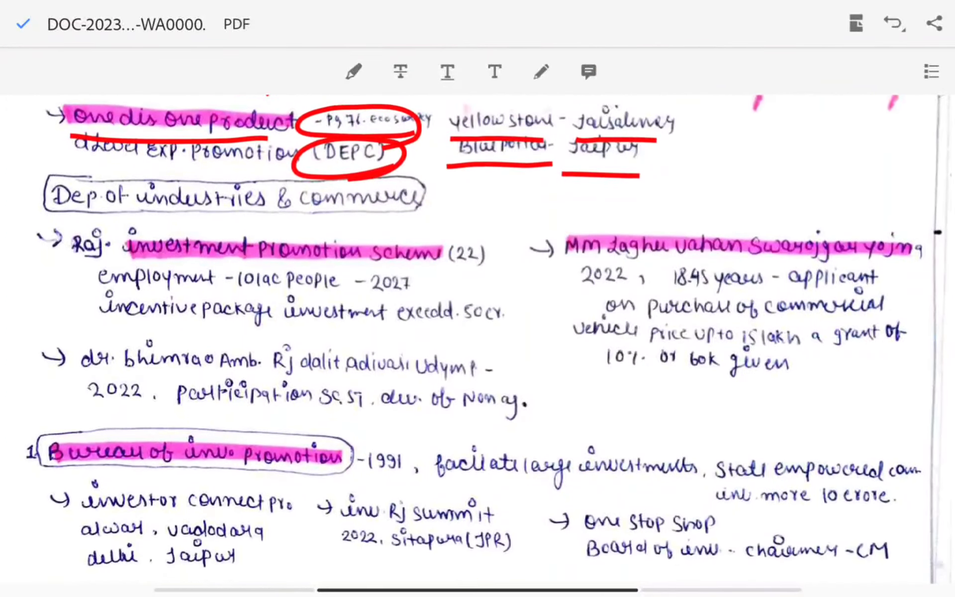
Underline 'investment promotion scheme', circle (22) after it and mark the following line
{"action": "scroll", "scroll_direction": "down", "scroll_amount": 3}
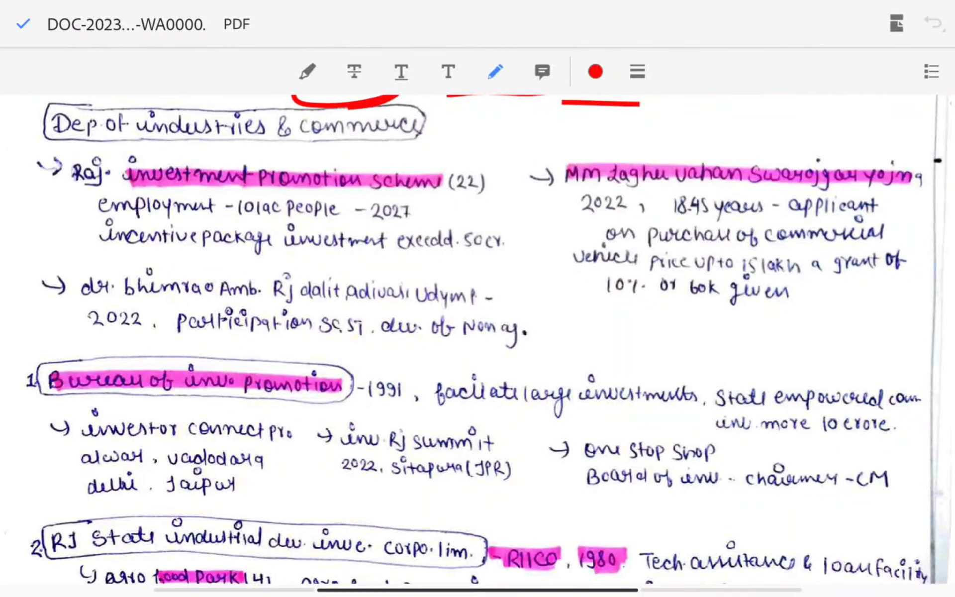
{"action": "left_click_drag", "start_coordinate": [91, 192], "coordinate": [433, 192]}
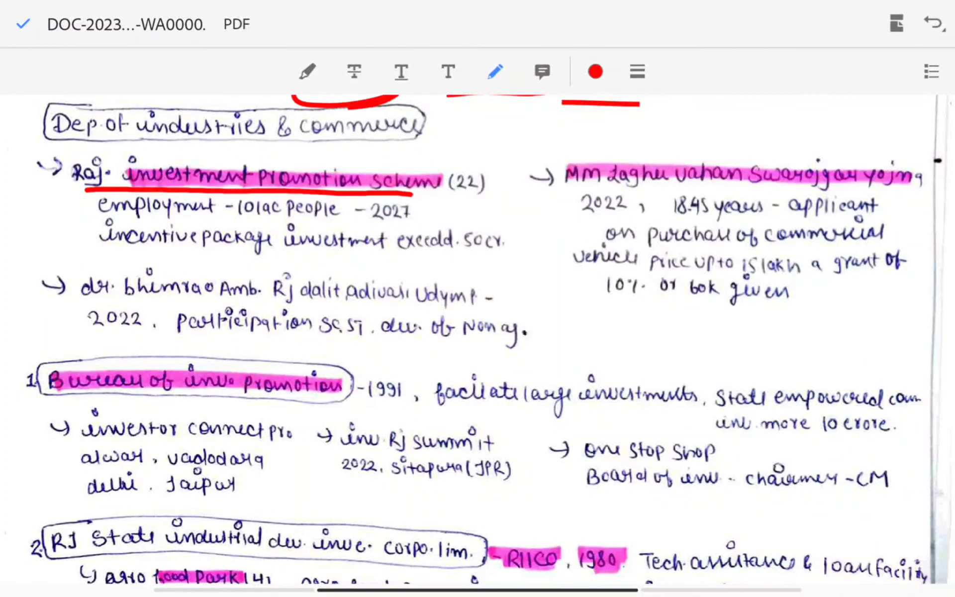
{"action": "left_click_drag", "start_coordinate": [439, 152], "coordinate": [499, 201]}
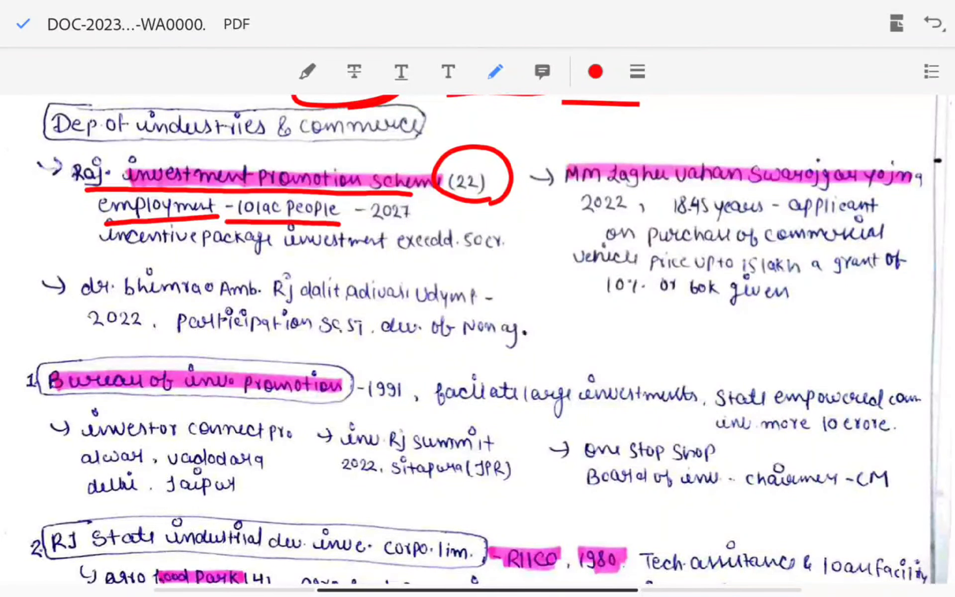
{"action": "left_click_drag", "start_coordinate": [353, 216], "coordinate": [438, 215]}
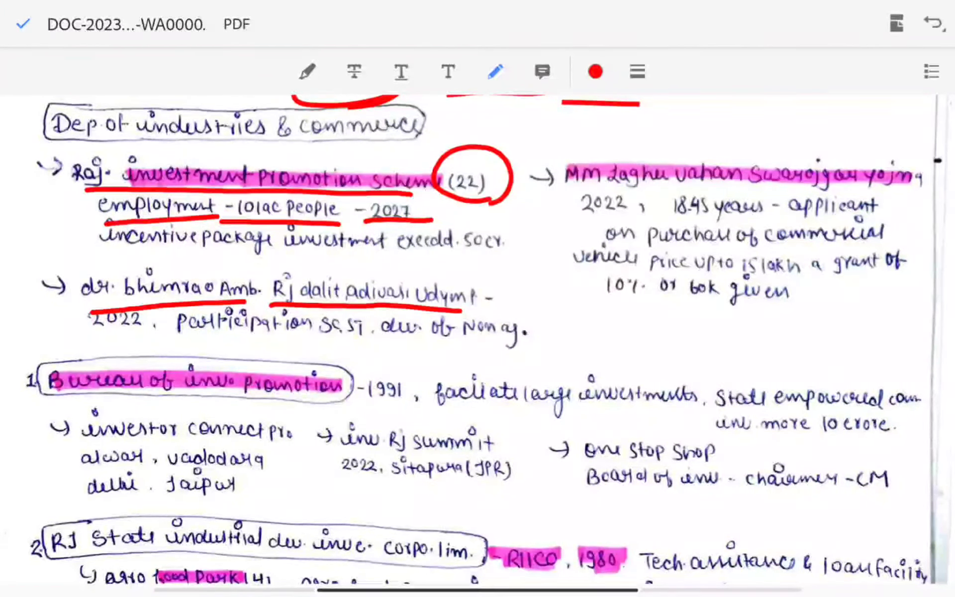
Underline 2022 under the Dr Bhimrao scheme and mark the Laghu Vahan scheme line
{"action": "left_click_drag", "start_coordinate": [66, 332], "coordinate": [144, 332]}
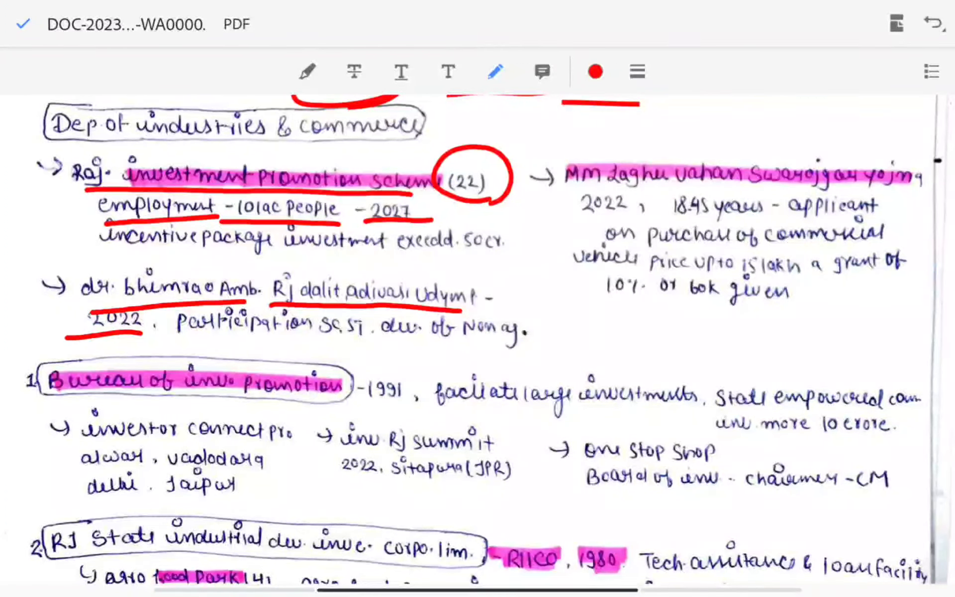
{"action": "left_click_drag", "start_coordinate": [299, 350], "coordinate": [375, 350]}
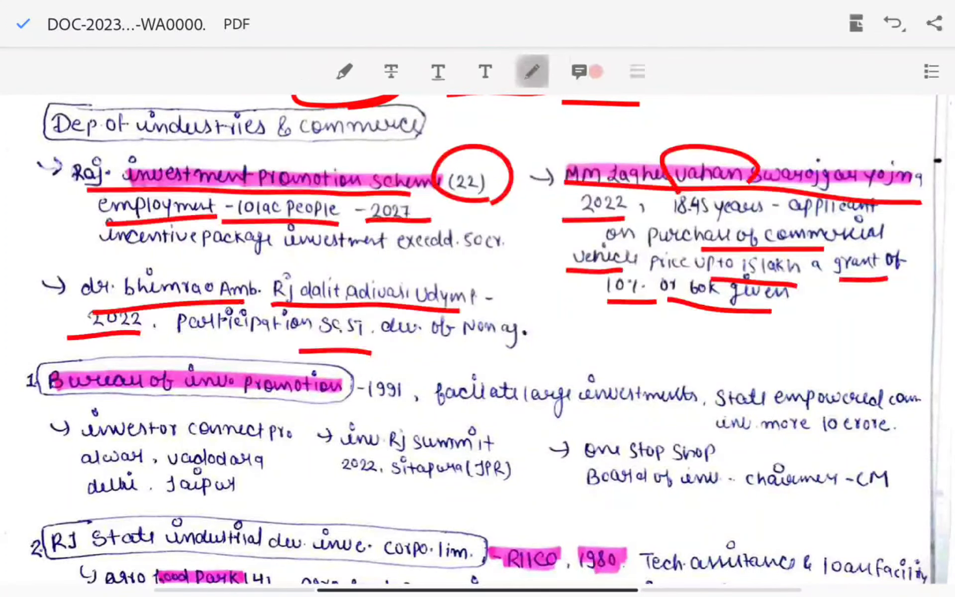
Underline 1991 after Bureau of Inv Promotion, the investor-connect cities and Sitapura (JPR) summit note
{"action": "scroll", "scroll_direction": "down", "scroll_amount": 3}
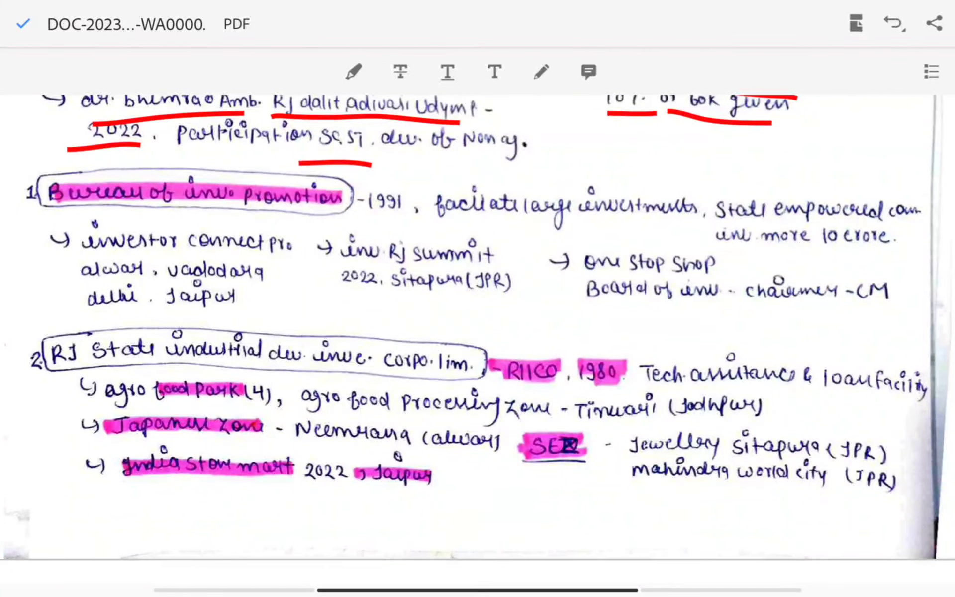
{"action": "scroll", "scroll_direction": "down", "scroll_amount": 3}
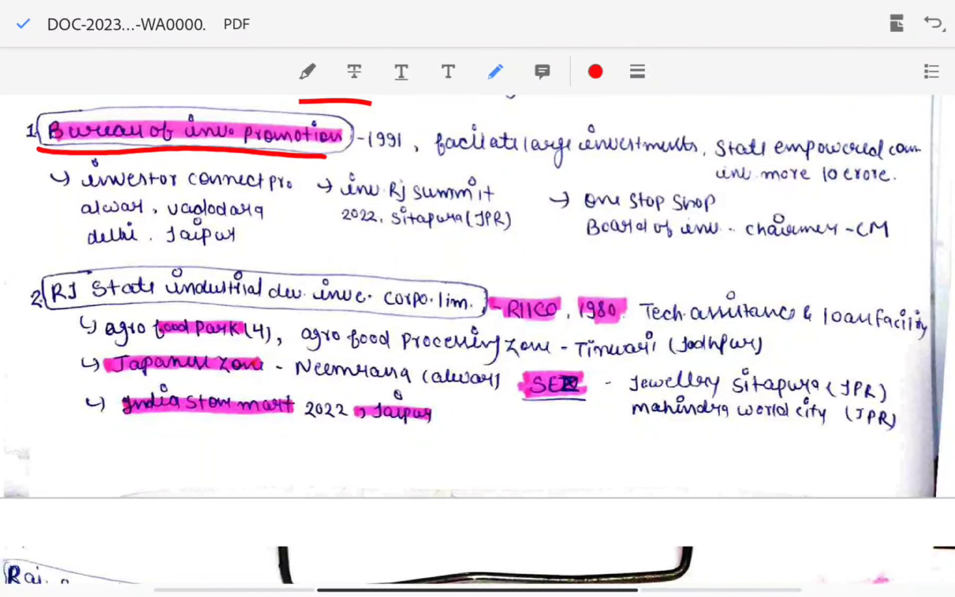
{"action": "left_click_drag", "start_coordinate": [359, 143], "coordinate": [398, 143]}
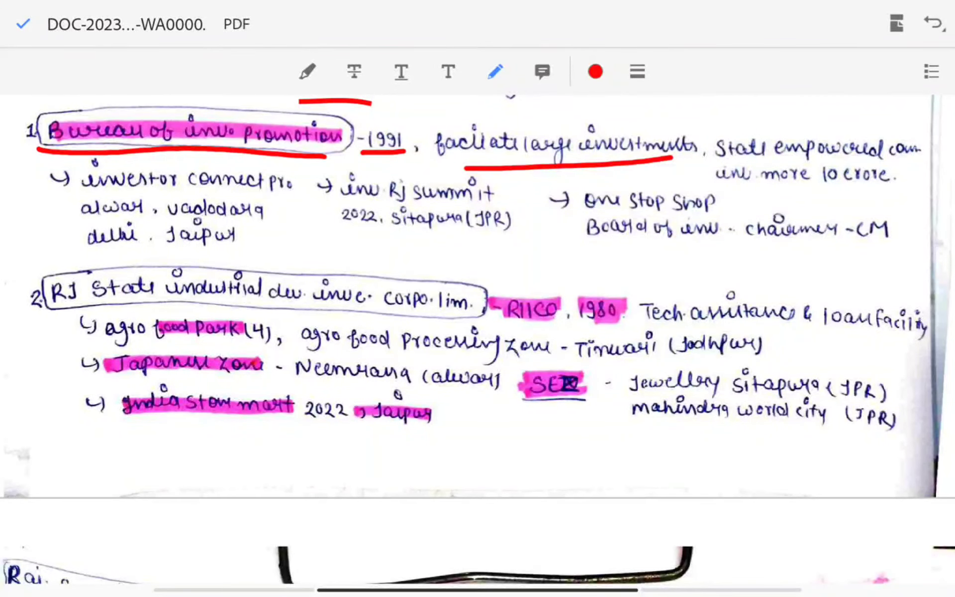
{"action": "left_click_drag", "start_coordinate": [61, 195], "coordinate": [298, 195]}
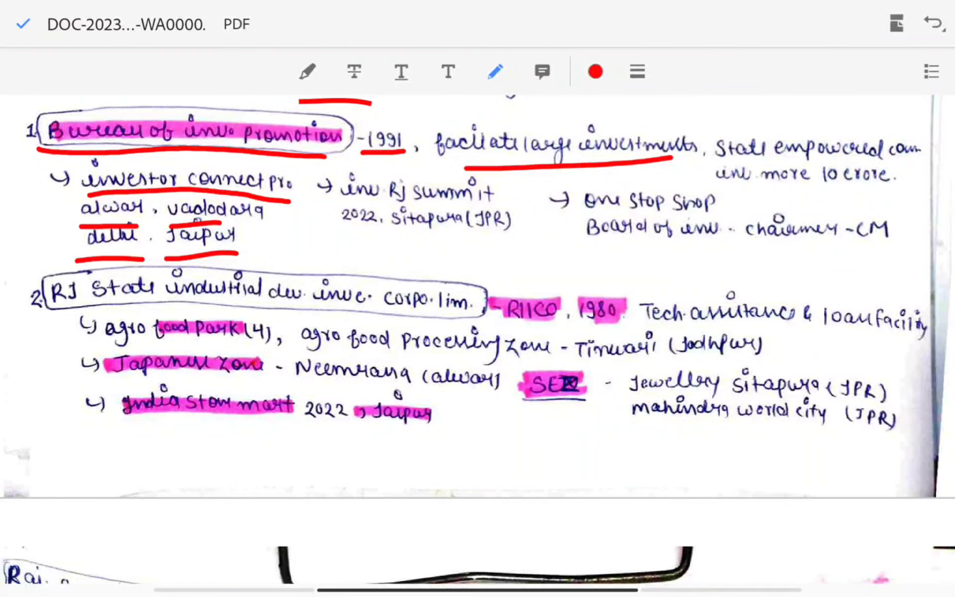
{"action": "left_click_drag", "start_coordinate": [380, 236], "coordinate": [511, 237]}
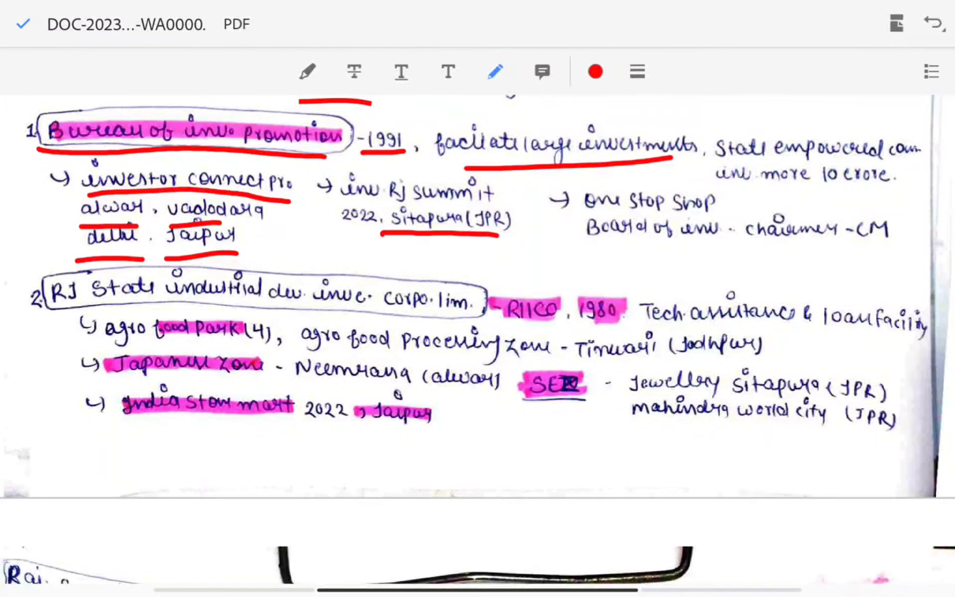
{"action": "left_click_drag", "start_coordinate": [575, 216], "coordinate": [722, 216]}
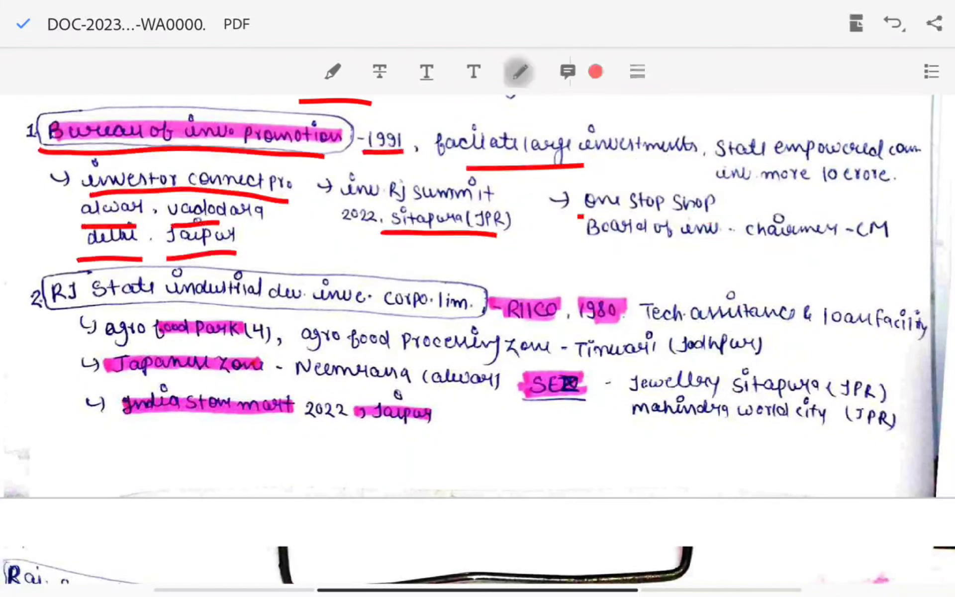
Underline agro food zone Tinwari and Japanese zone, circle Jaipur after India stone mart, box SEZ
{"action": "scroll", "scroll_direction": "down", "scroll_amount": 3}
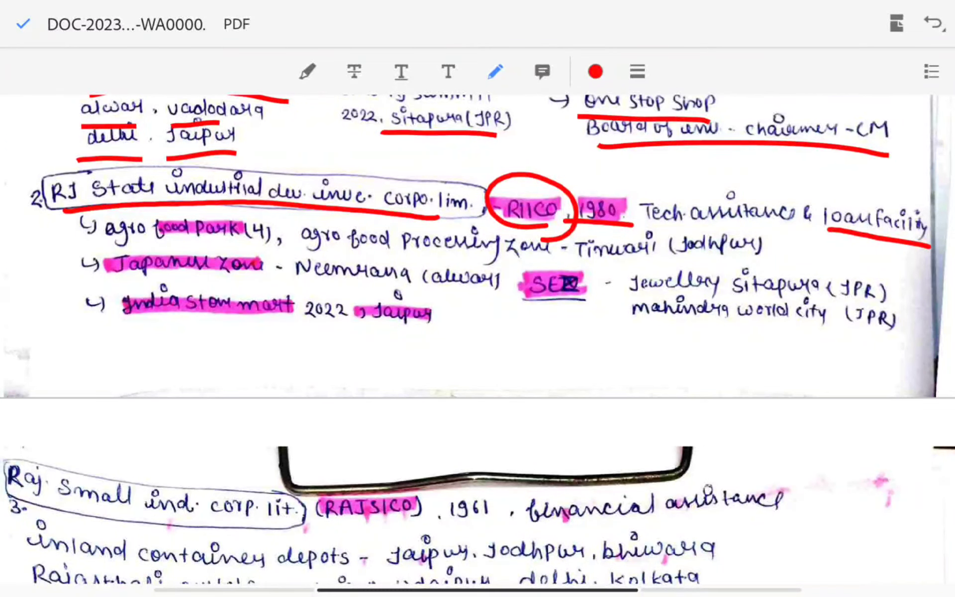
{"action": "left_click_drag", "start_coordinate": [341, 253], "coordinate": [517, 253]}
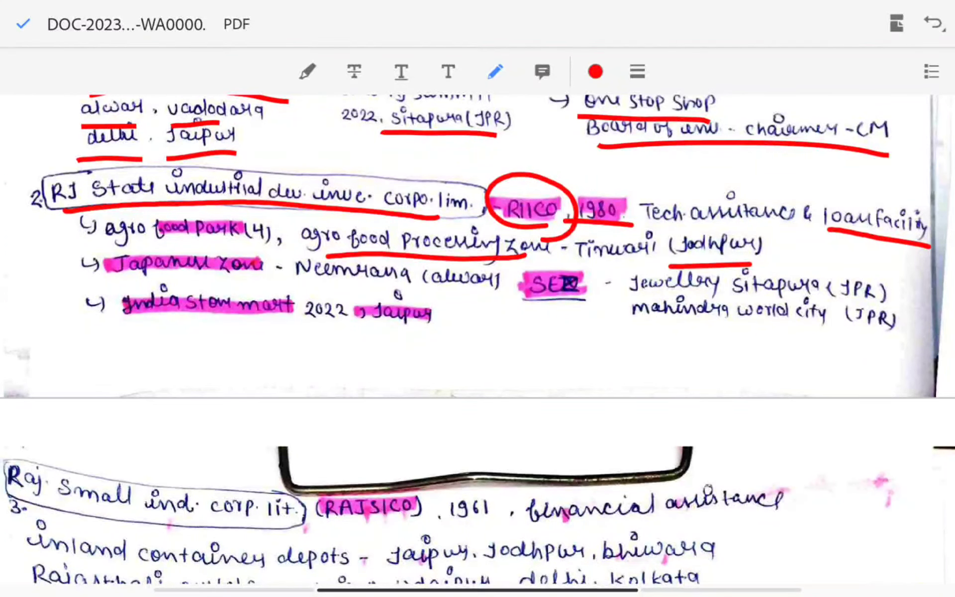
{"action": "left_click_drag", "start_coordinate": [109, 280], "coordinate": [275, 281]}
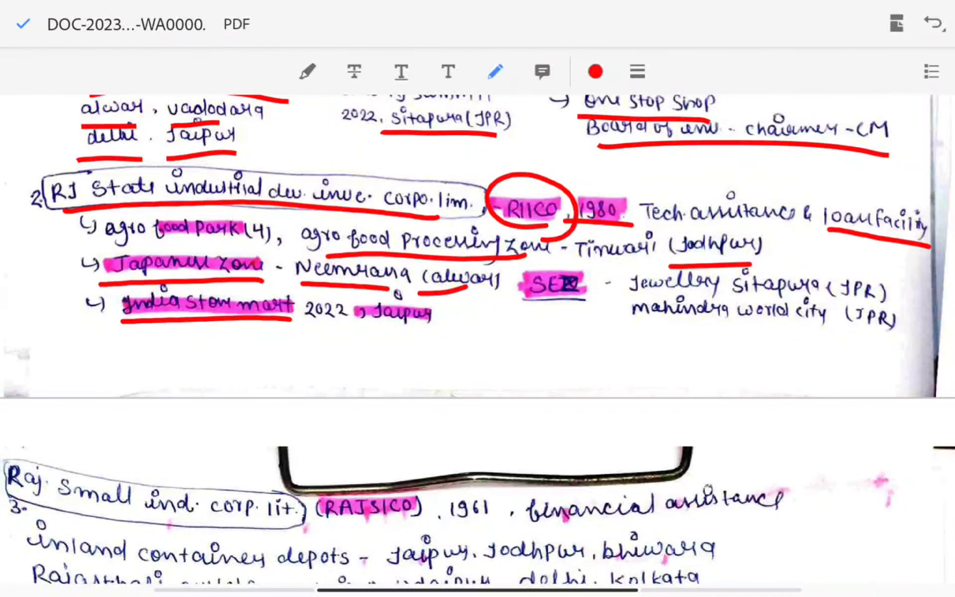
{"action": "left_click_drag", "start_coordinate": [341, 298], "coordinate": [426, 323]}
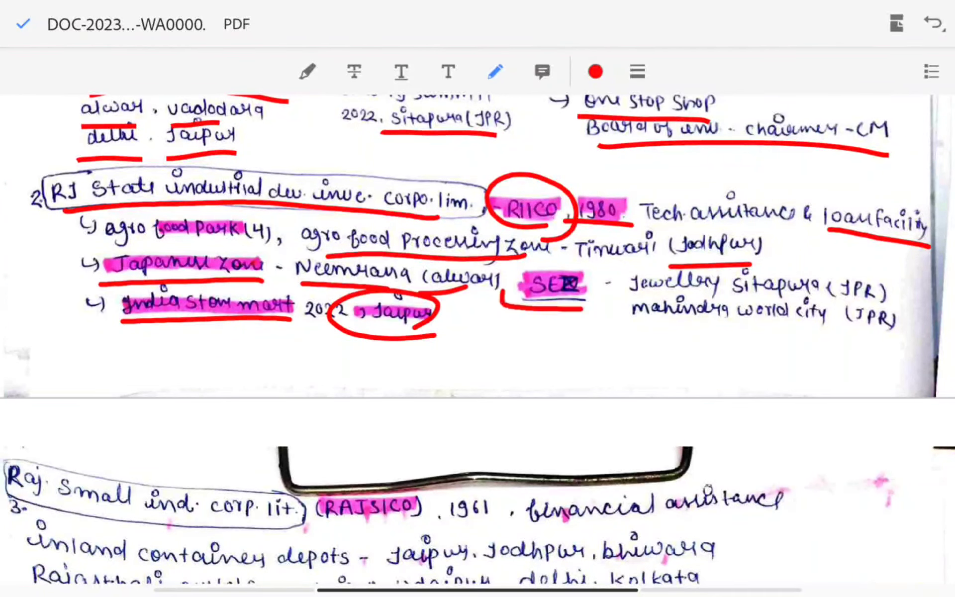
{"action": "left_click_drag", "start_coordinate": [517, 268], "coordinate": [585, 302]}
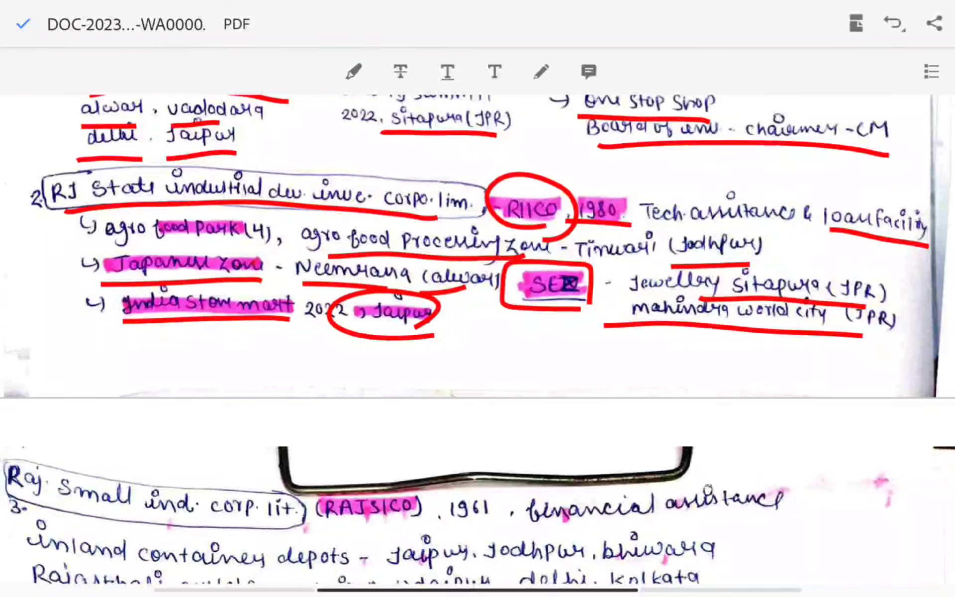
Circle 1961 after RAJSICO and underline the inland container depots and their cities
{"action": "scroll", "scroll_direction": "down", "scroll_amount": 3}
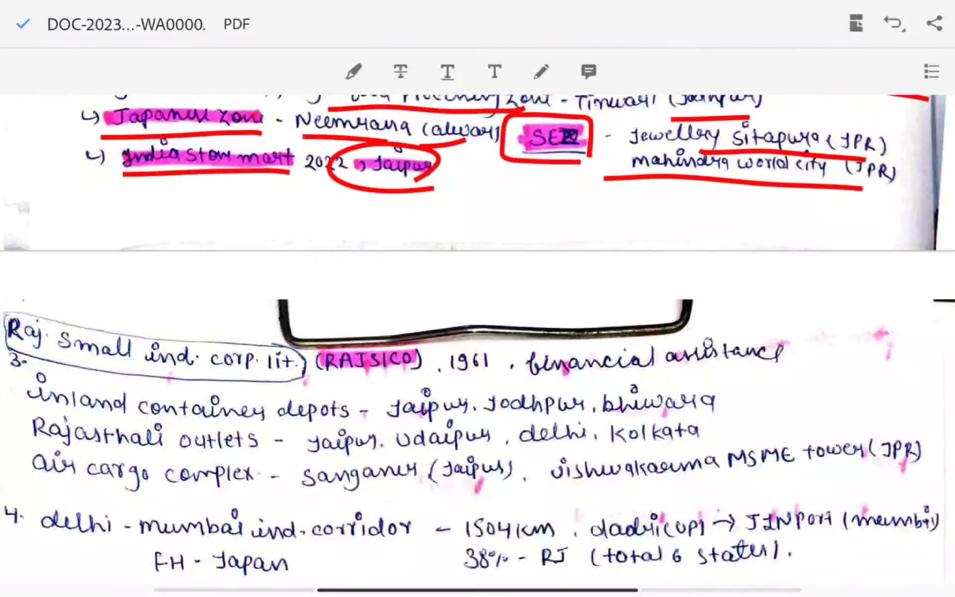
{"action": "scroll", "scroll_direction": "down", "scroll_amount": 3}
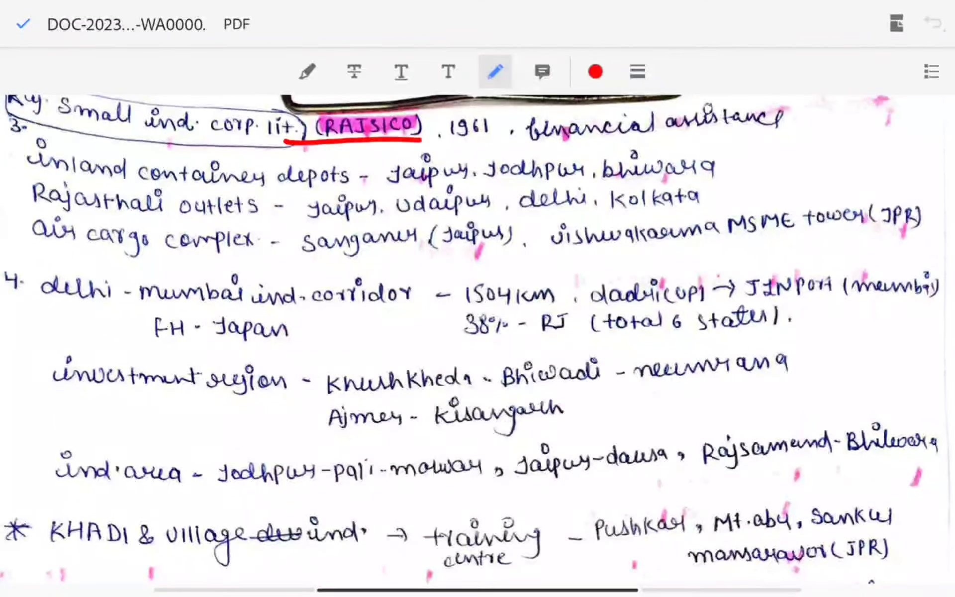
{"action": "left_click_drag", "start_coordinate": [438, 125], "coordinate": [506, 128]}
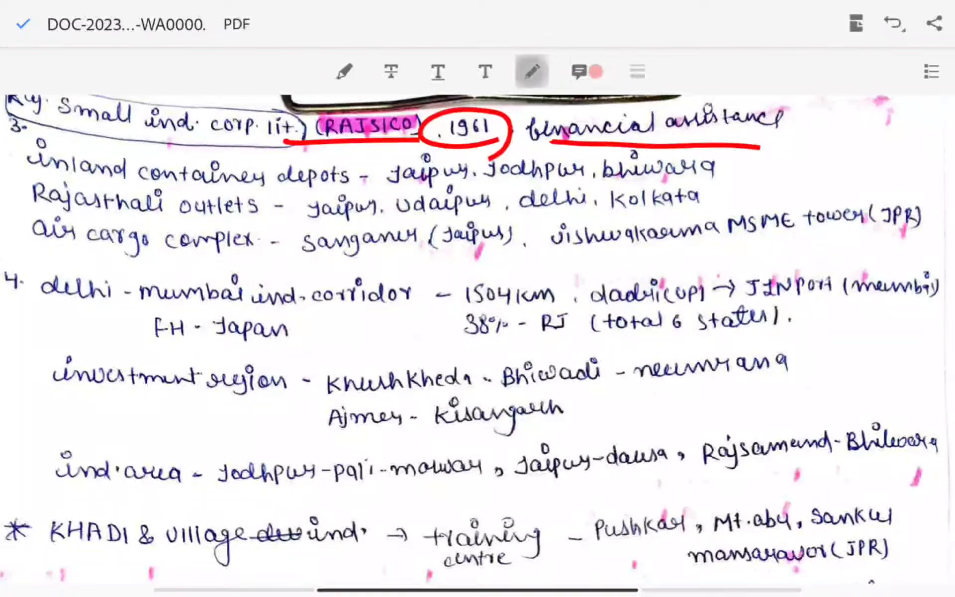
{"action": "scroll", "scroll_direction": "down", "scroll_amount": 3}
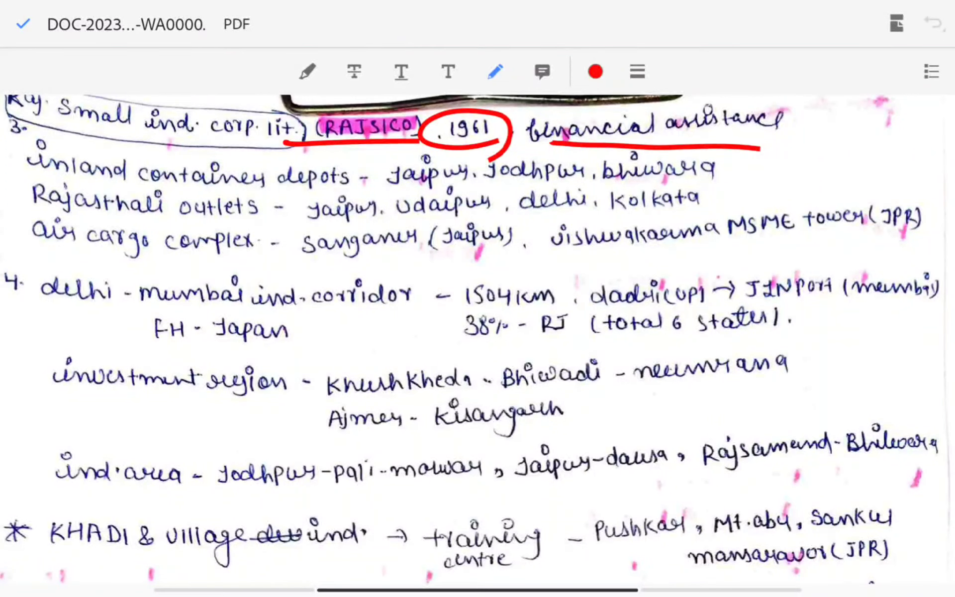
{"action": "left_click_drag", "start_coordinate": [134, 189], "coordinate": [342, 183]}
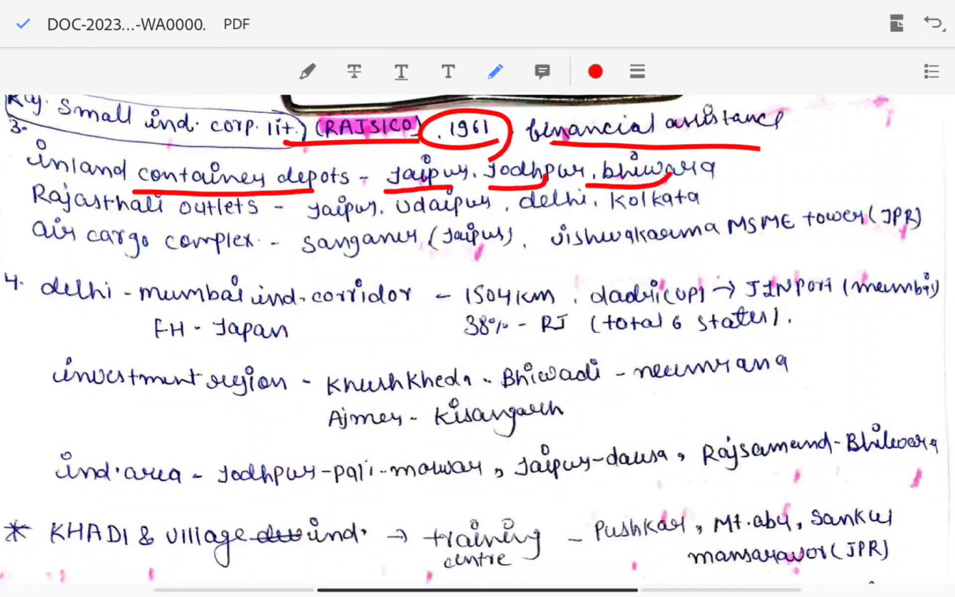
{"action": "left_click_drag", "start_coordinate": [49, 212], "coordinate": [267, 212]}
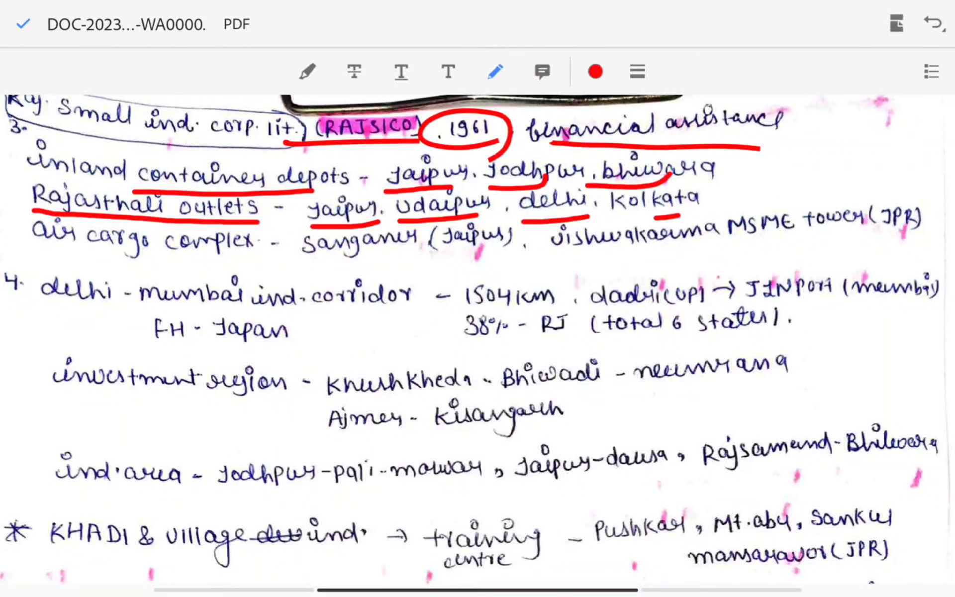
Underline air cargo complex, Sanganer (Jaipur) and Vishwakarma MSME tower in red
{"action": "left_click_drag", "start_coordinate": [33, 252], "coordinate": [261, 253]}
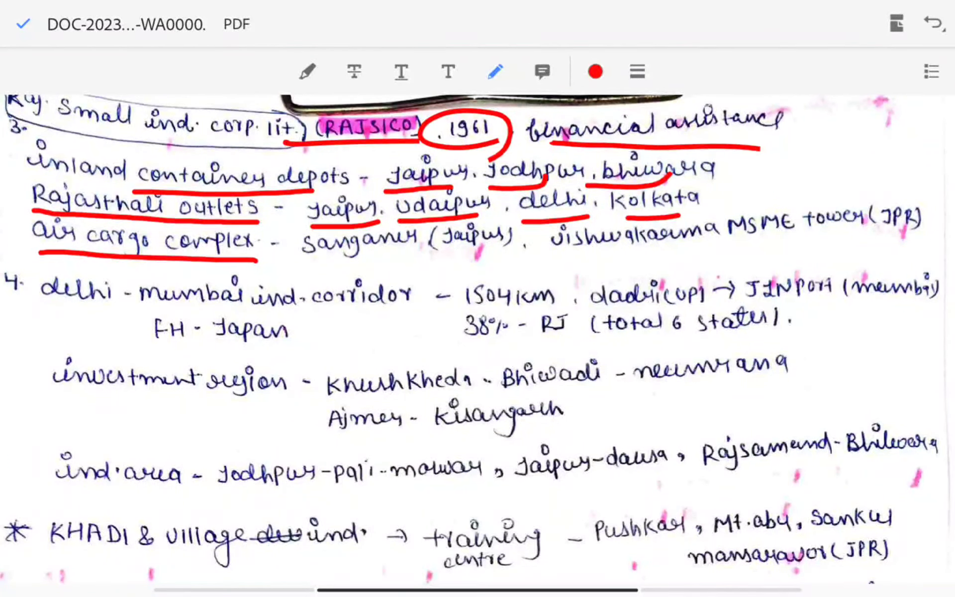
{"action": "left_click_drag", "start_coordinate": [298, 256], "coordinate": [517, 255]}
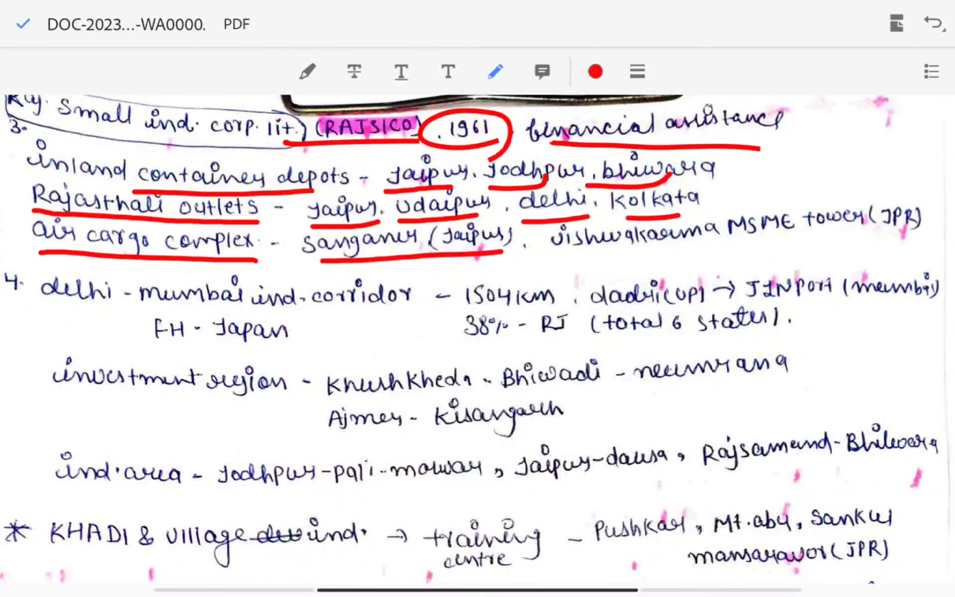
{"action": "left_click_drag", "start_coordinate": [548, 250], "coordinate": [907, 241]}
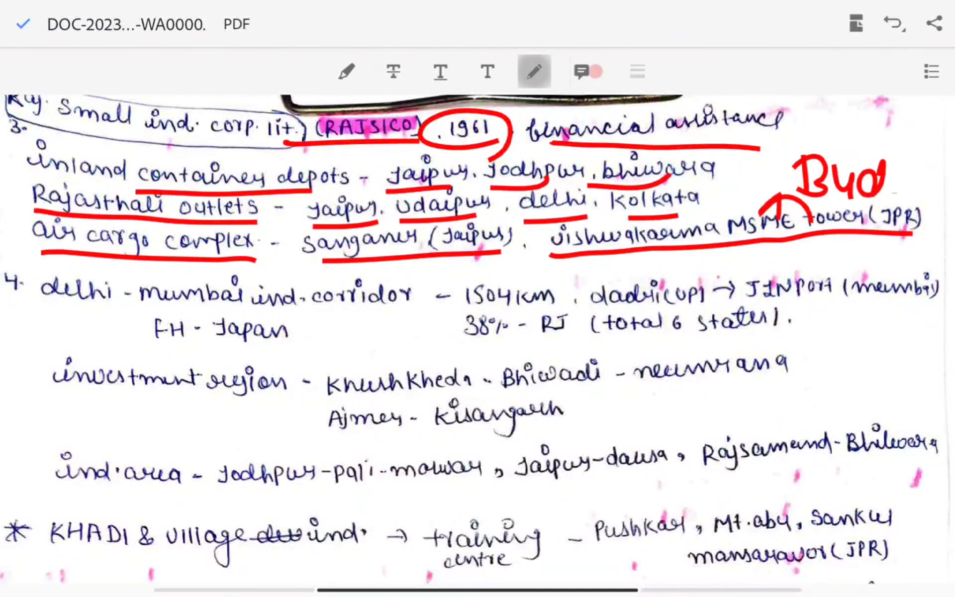
{"action": "scroll", "scroll_direction": "down", "scroll_amount": 3}
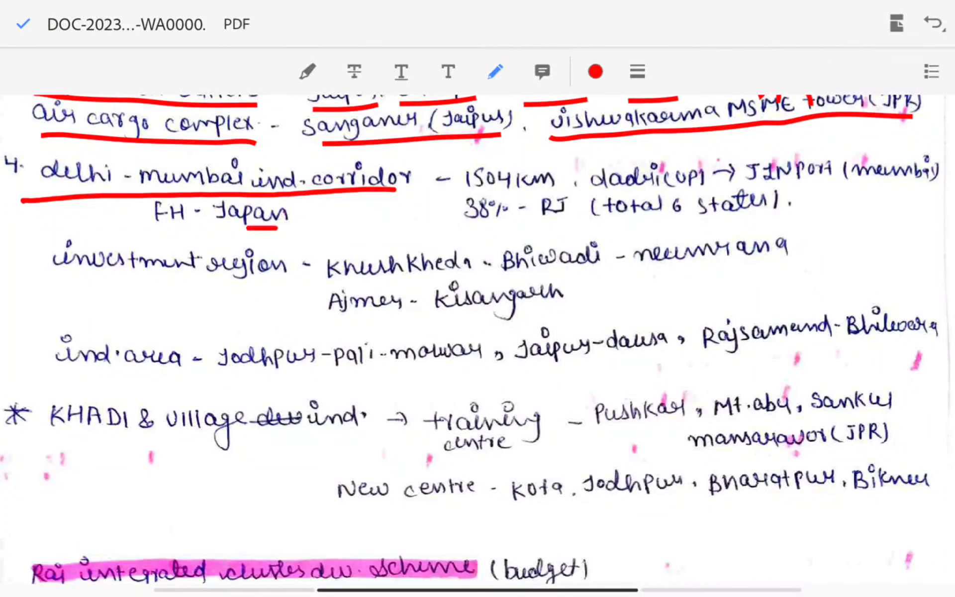
Mark the Delhi-Mumbai corridor details and underline the Jodhpur-Pali-Marwar industrial area
{"action": "left_click_drag", "start_coordinate": [149, 234], "coordinate": [292, 233]}
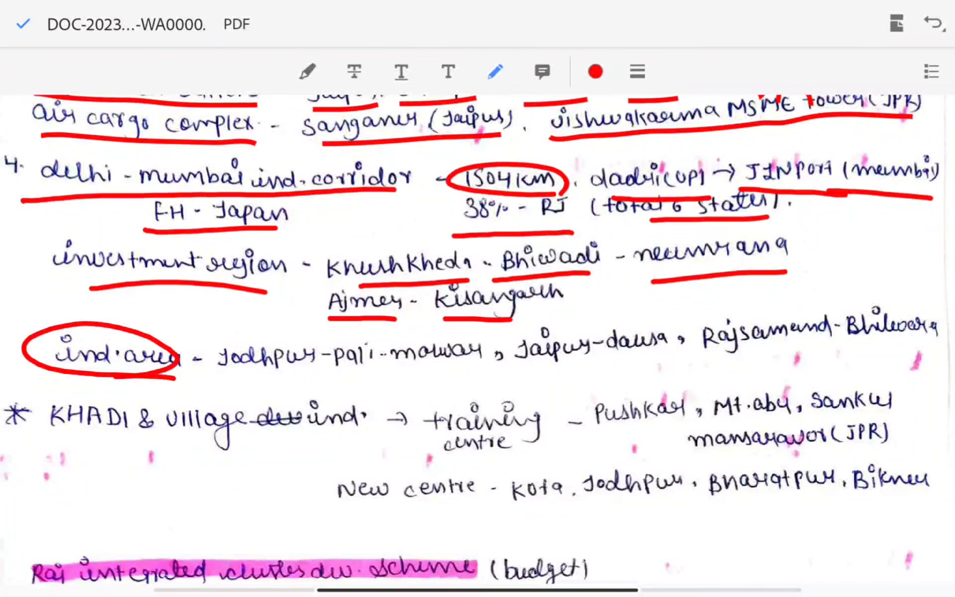
{"action": "left_click_drag", "start_coordinate": [332, 368], "coordinate": [462, 368]}
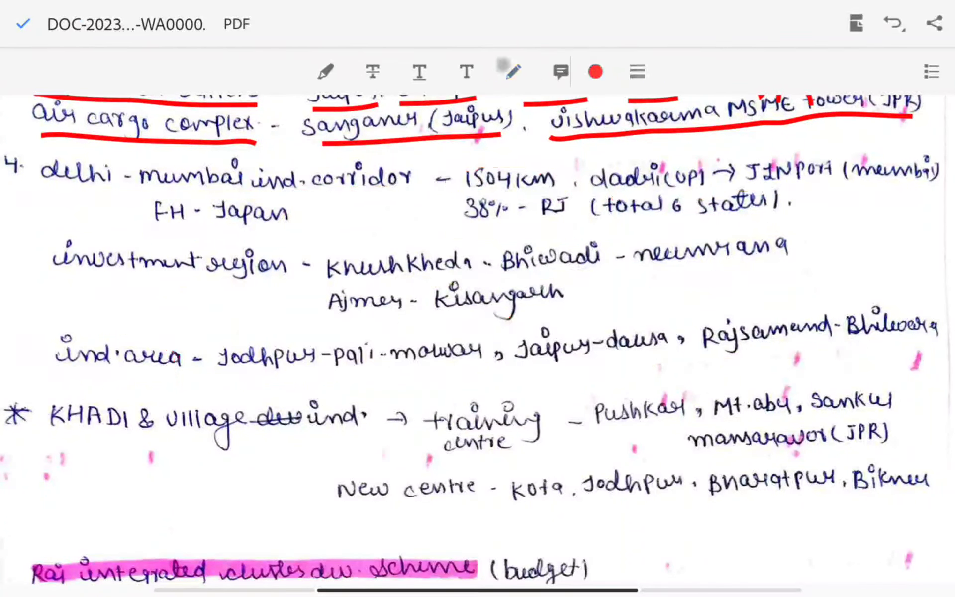
{"action": "scroll", "scroll_direction": "down", "scroll_amount": 3}
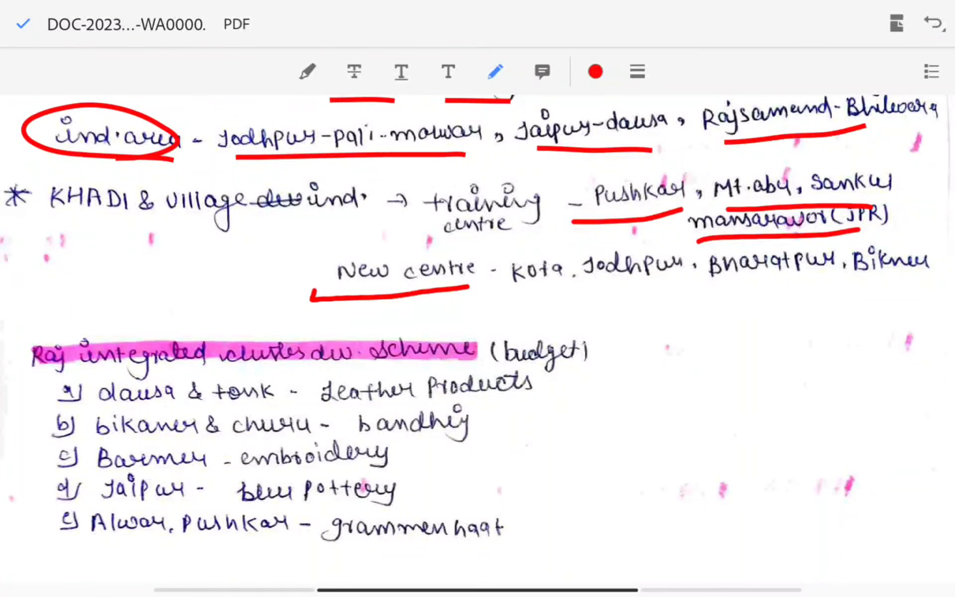
Draw a red box around 'New centre' and start circling cluster dev in the scheme heading
{"action": "left_click_drag", "start_coordinate": [316, 244], "coordinate": [475, 292]}
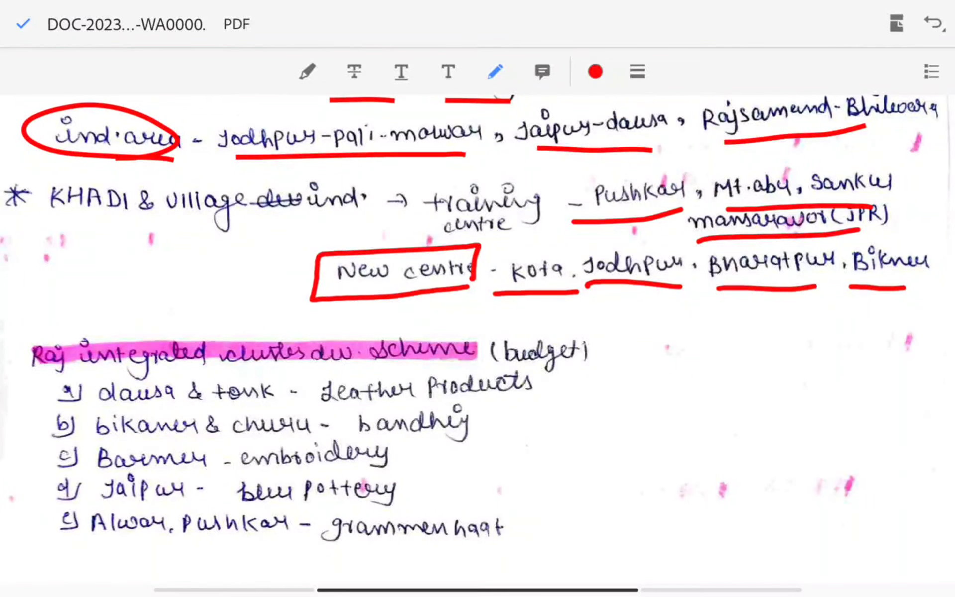
{"action": "left_click_drag", "start_coordinate": [213, 365], "coordinate": [359, 362]}
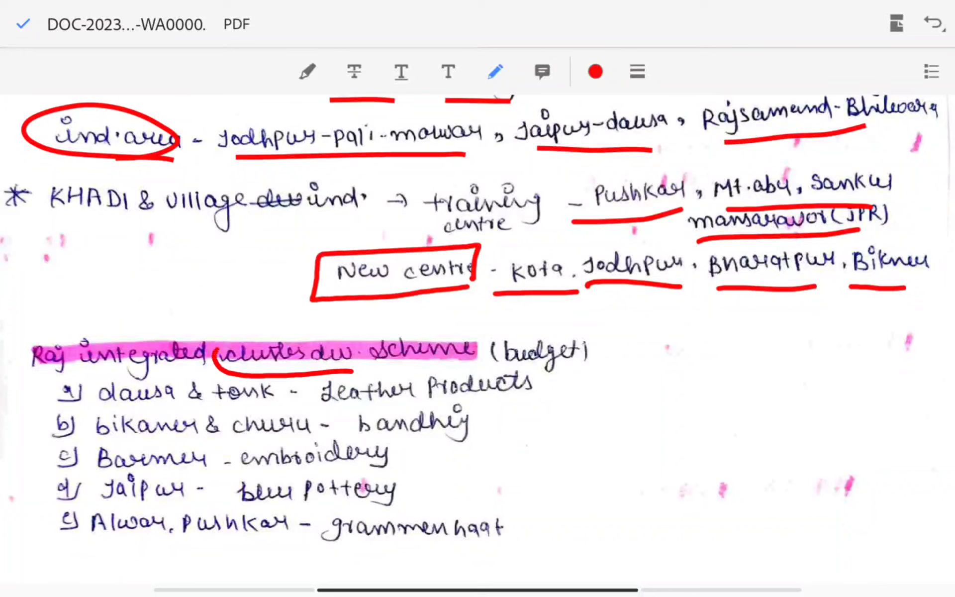
Circle 'cluster dev' in red and underline the dausa & tonk, bikaner & churu and Alwar/Pushkar lines
{"action": "left_click_drag", "start_coordinate": [219, 335], "coordinate": [378, 364]}
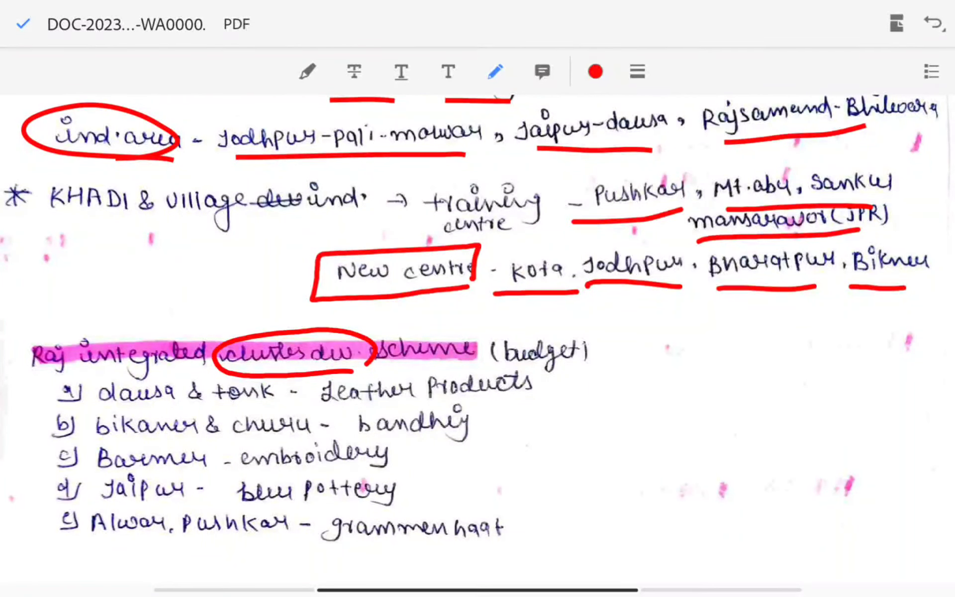
{"action": "left_click_drag", "start_coordinate": [319, 402], "coordinate": [530, 390]}
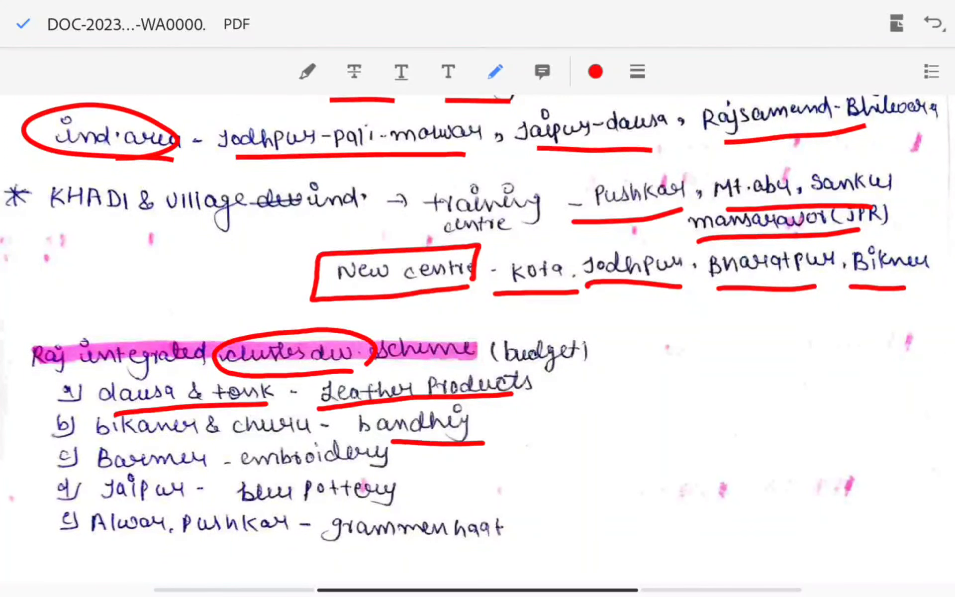
{"action": "left_click_drag", "start_coordinate": [91, 439], "coordinate": [304, 436]}
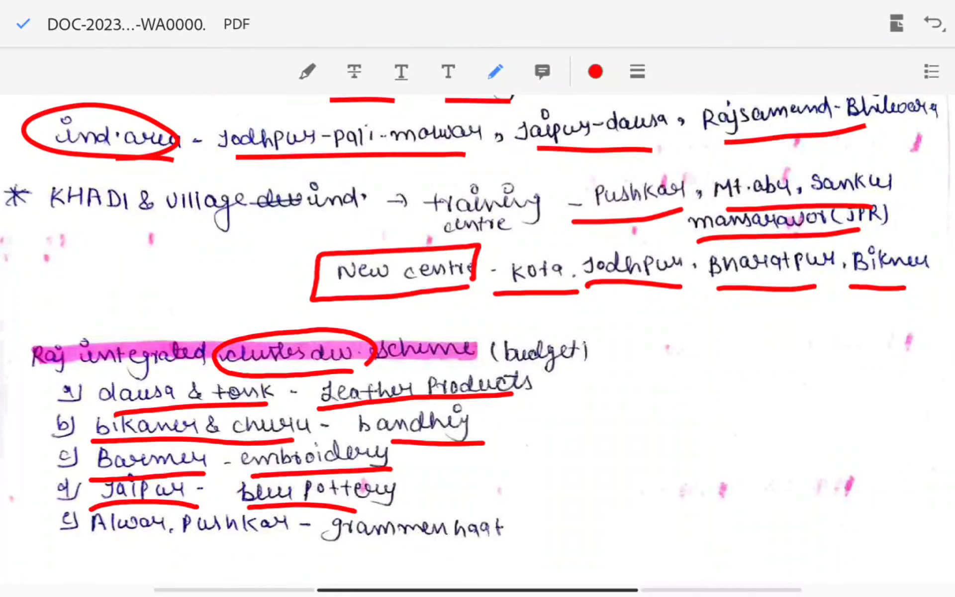
{"action": "left_click_drag", "start_coordinate": [322, 545], "coordinate": [487, 545]}
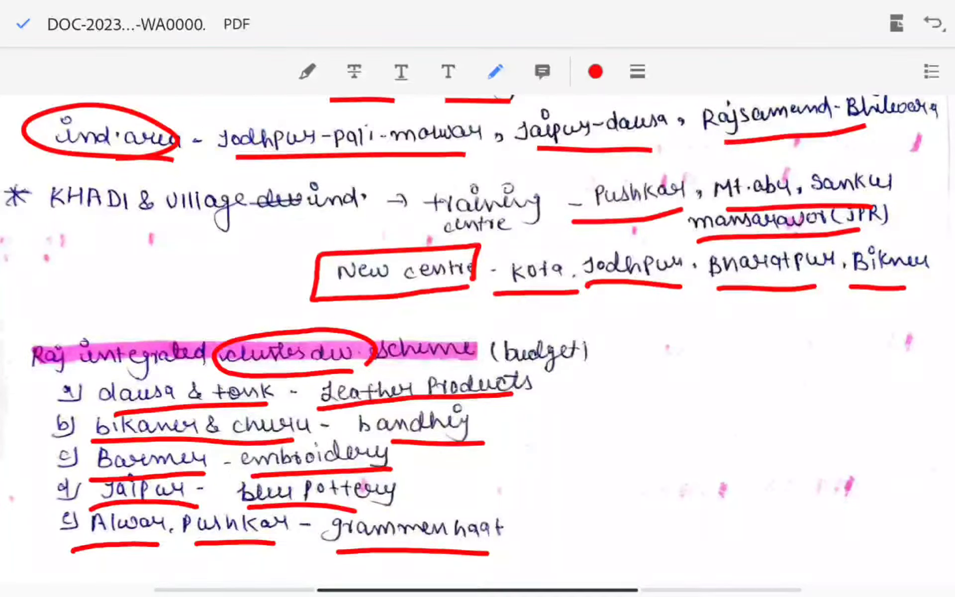
{"action": "scroll", "scroll_direction": "down", "scroll_amount": 3}
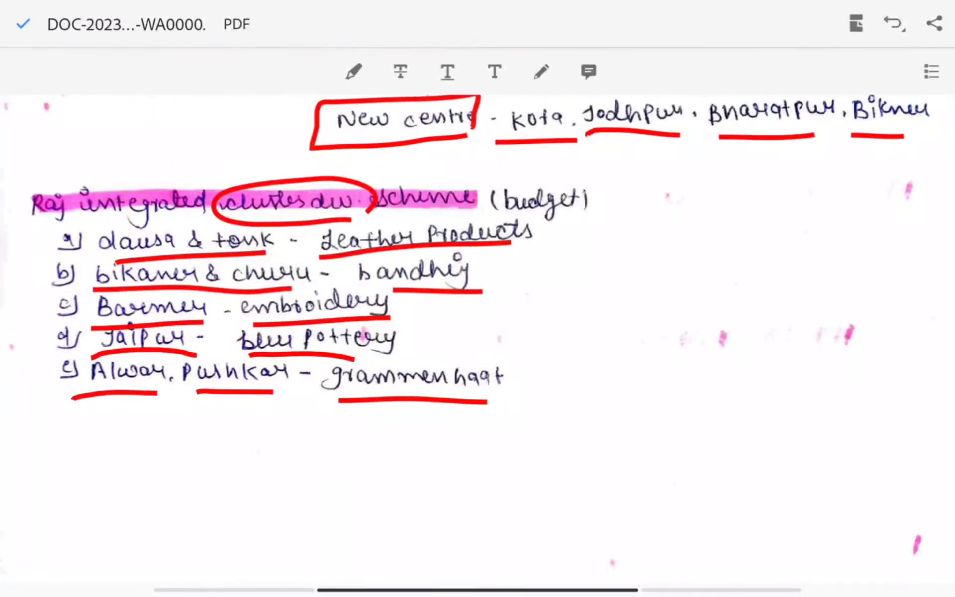
Scroll back to the opening page with the industry sector, IIP, MSME and export points
{"action": "scroll", "scroll_direction": "down", "scroll_amount": 3}
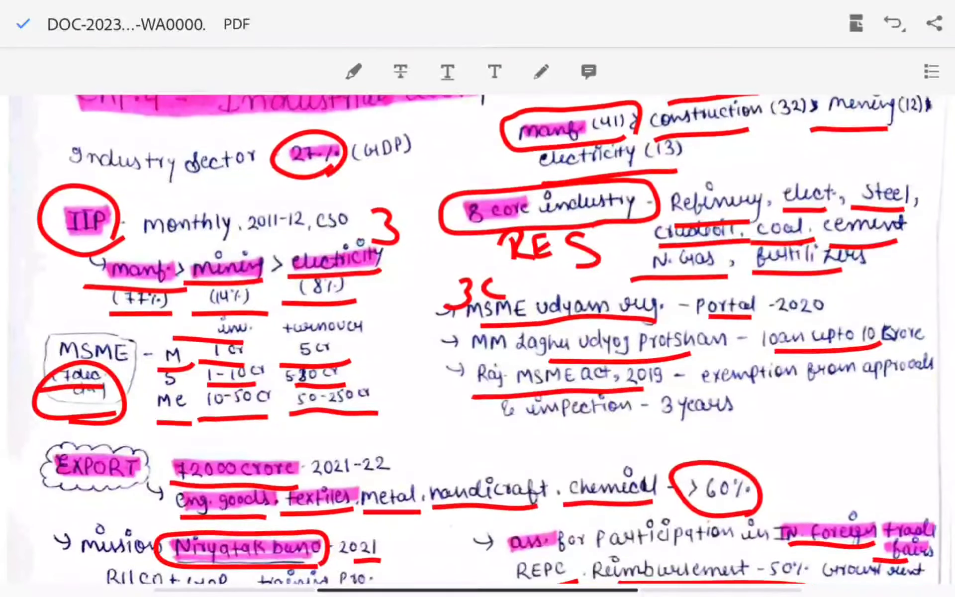
{"action": "scroll", "scroll_direction": "down", "scroll_amount": 3}
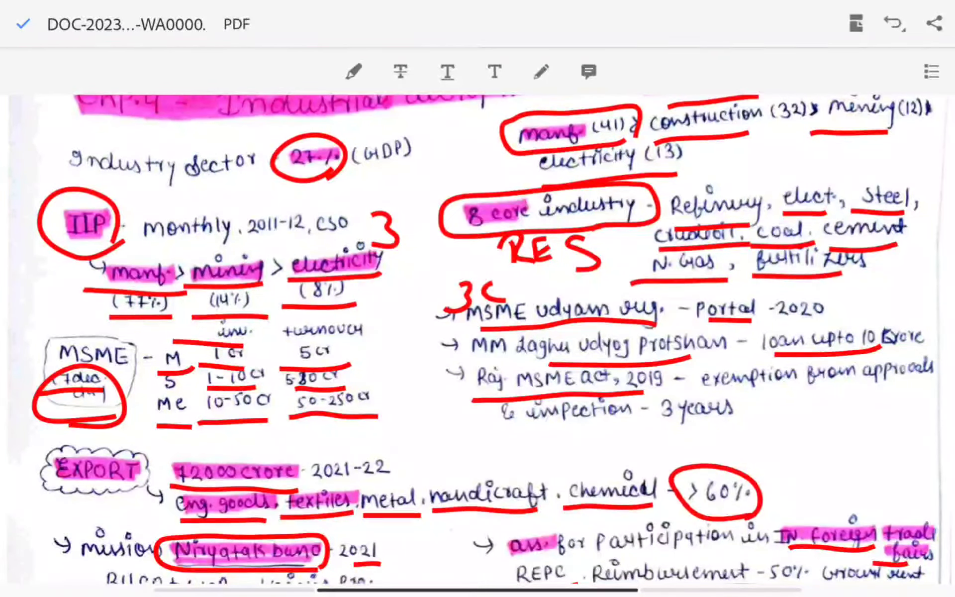